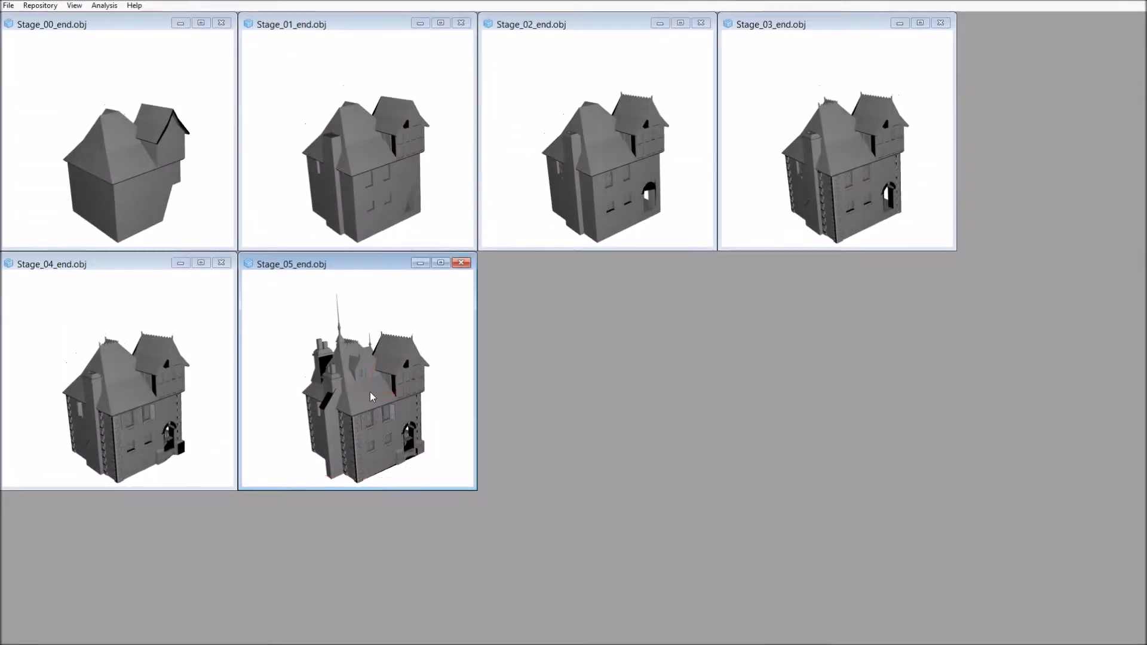
# Launch the Timeline view from the Analysis menu to show the six house stages
pyautogui.click(104, 5)
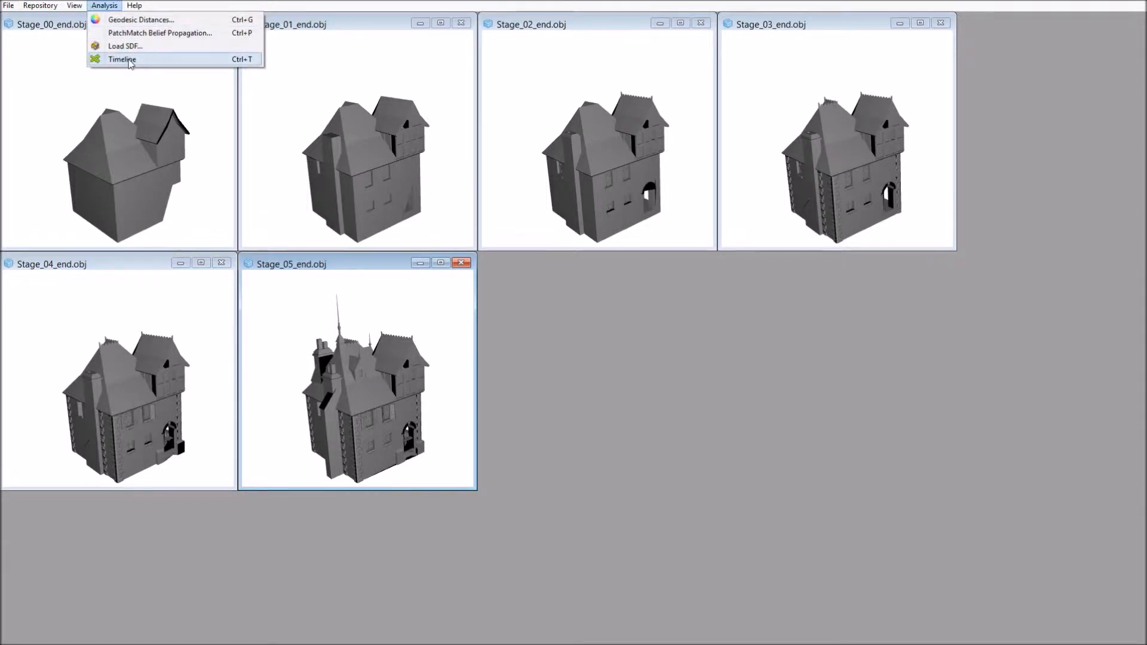
pyautogui.click(123, 60)
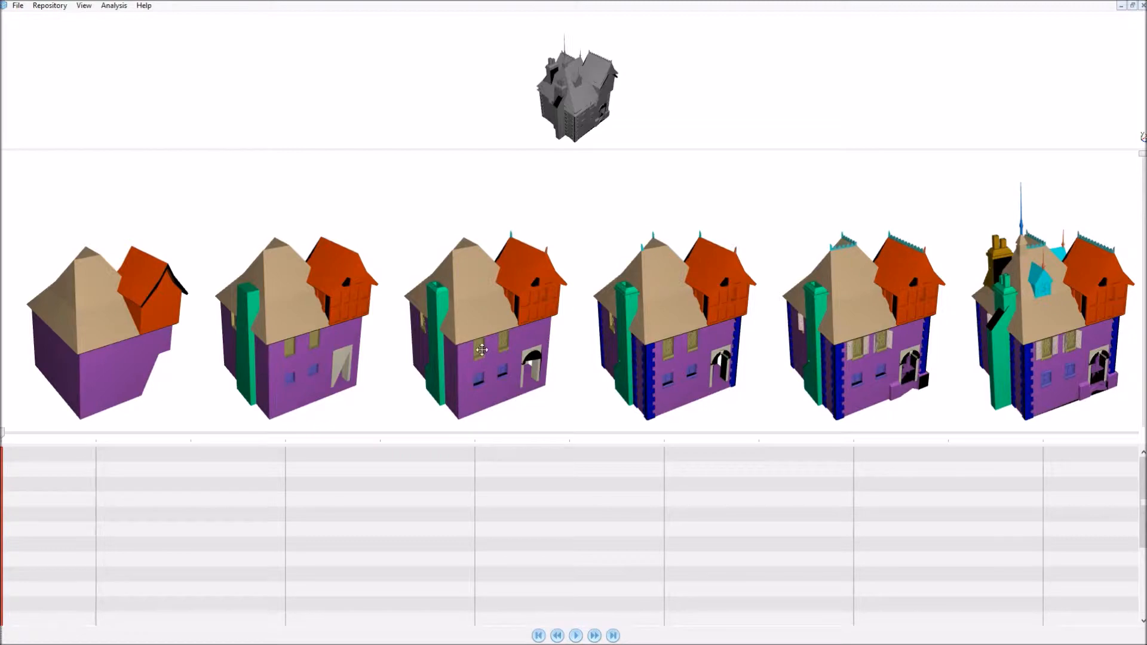
pyautogui.moveTo(478, 225)
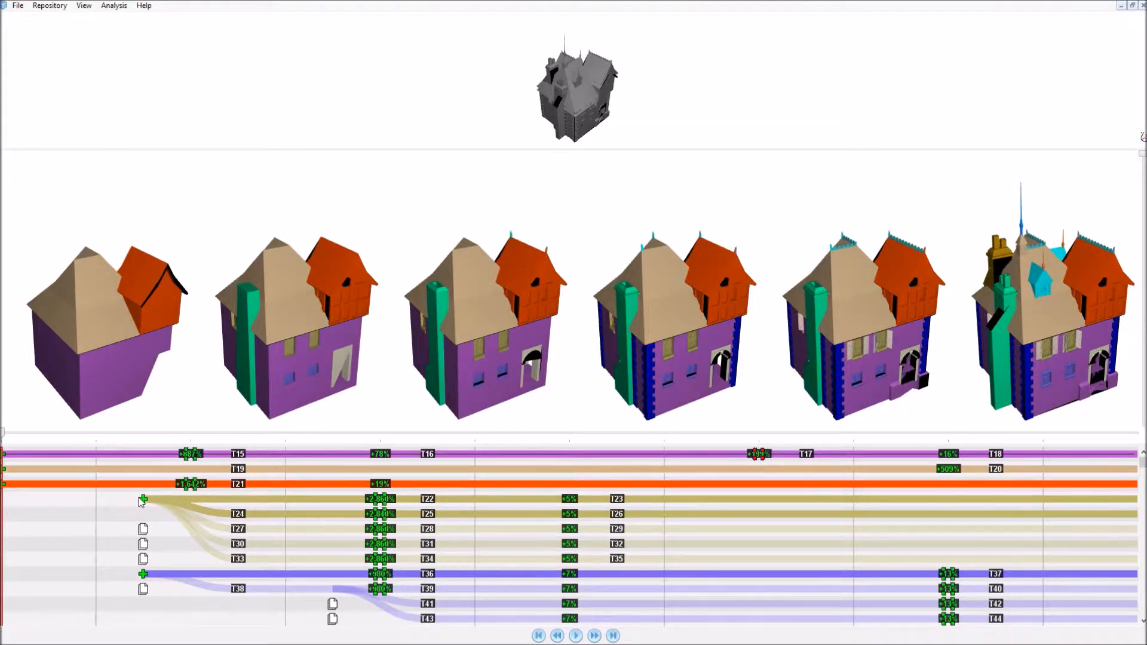
pyautogui.moveTo(186, 490)
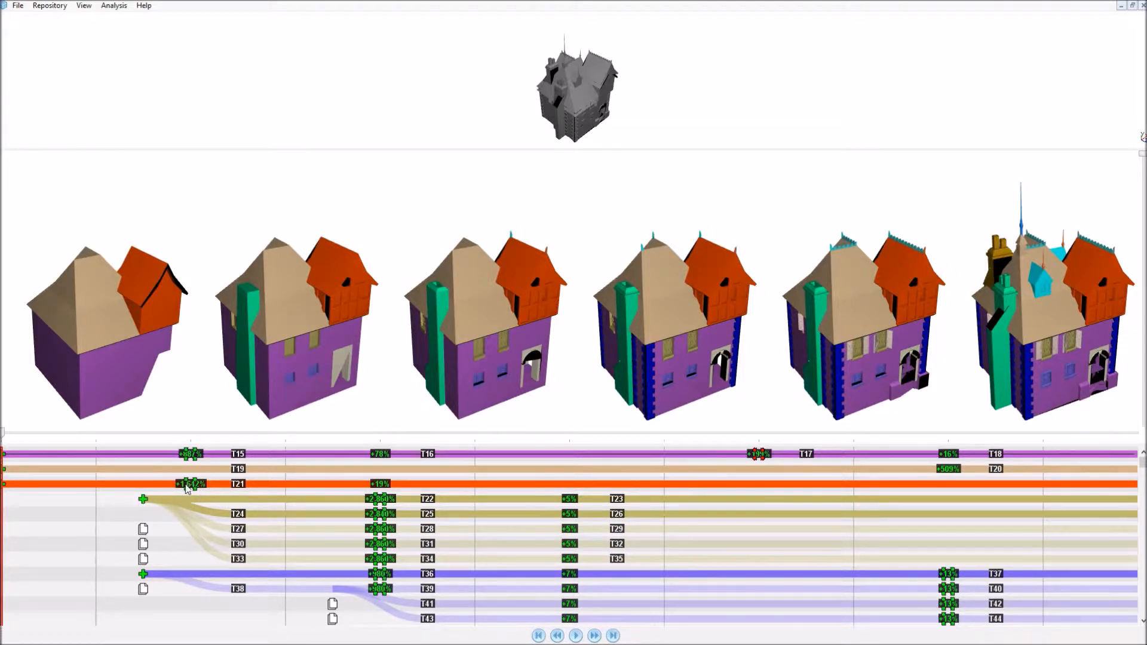
pyautogui.moveTo(254, 488)
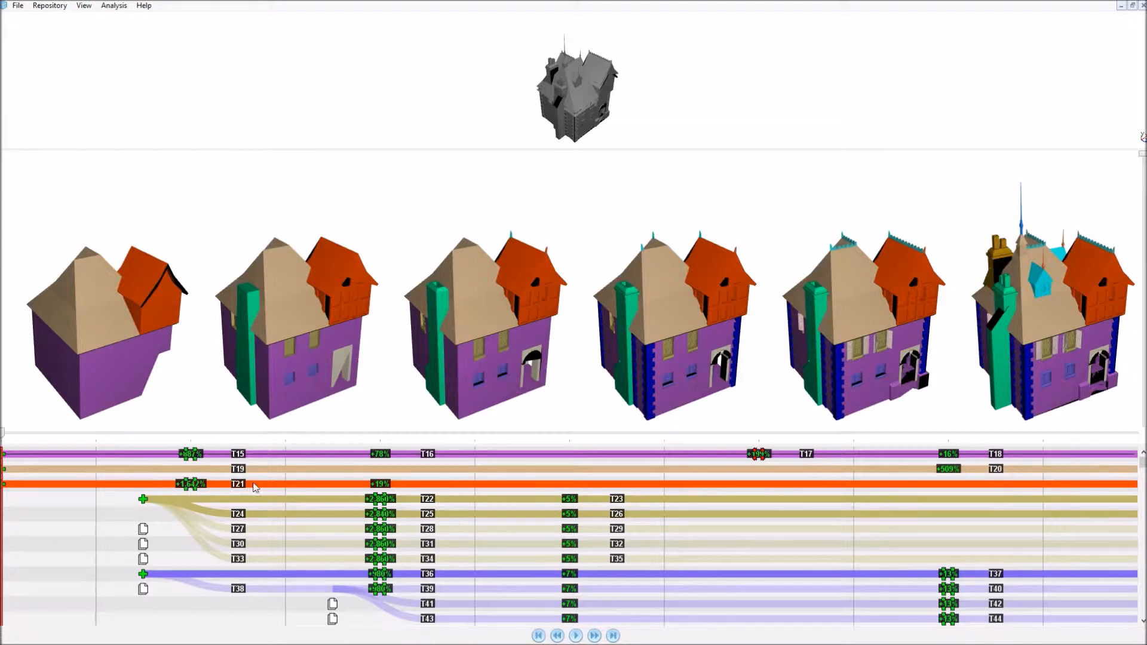
pyautogui.moveTo(237, 485)
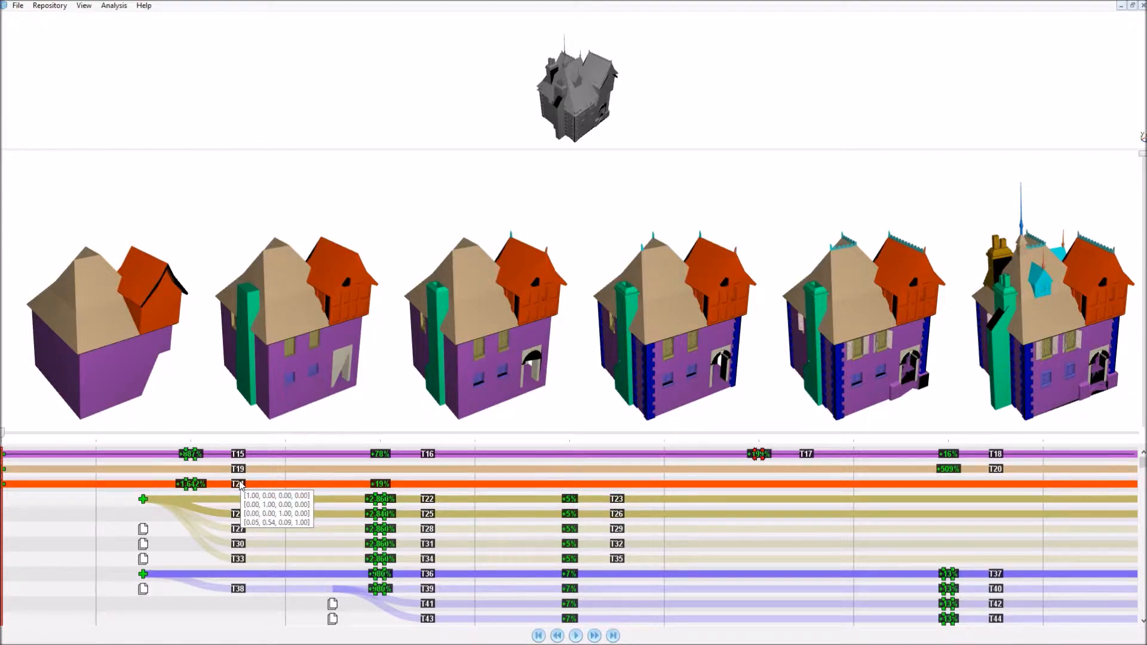
pyautogui.moveTo(217, 588)
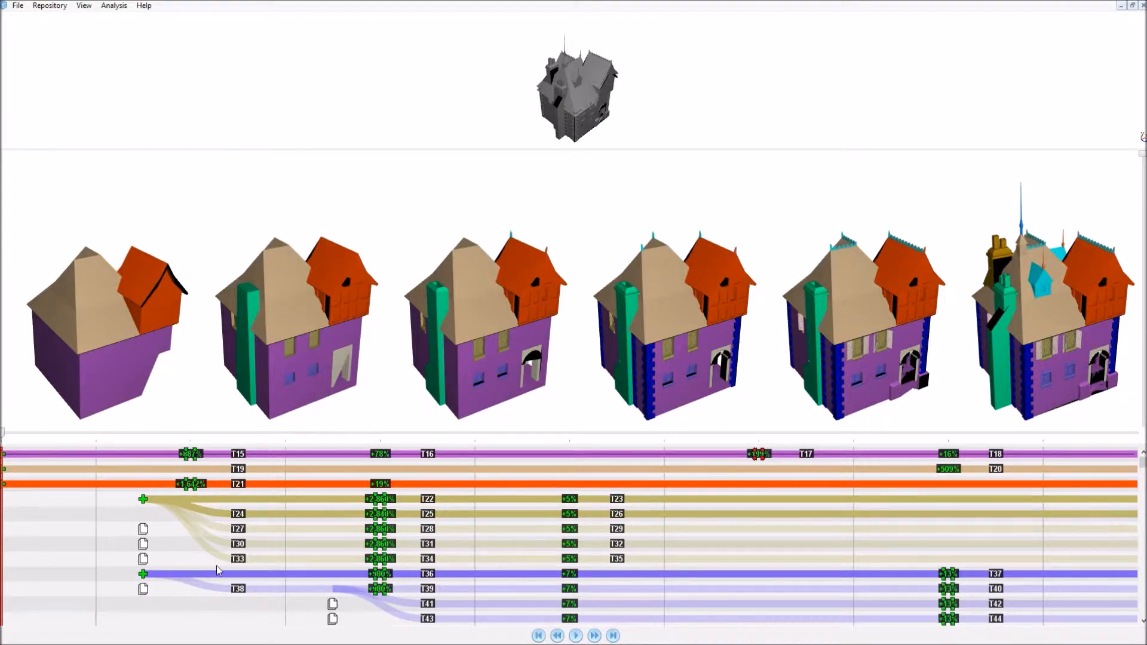
# Highlight a window component's track so its matching windows light up orange across stages
pyautogui.click(234, 557)
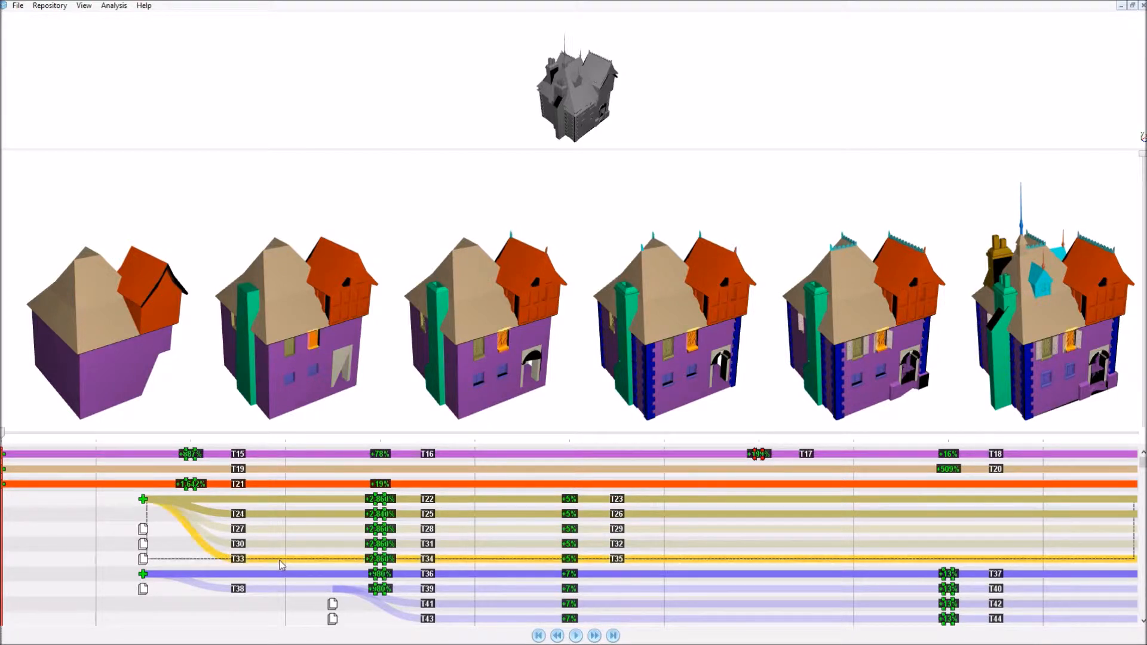
pyautogui.moveTo(175, 531)
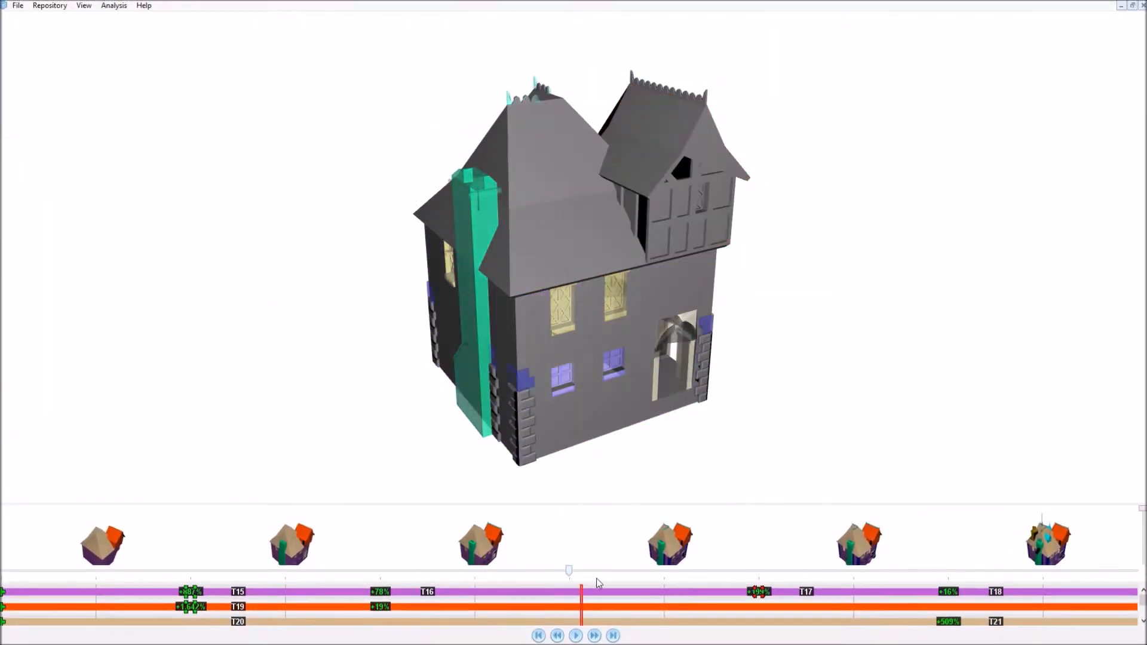
# Scrub the red playhead between stages to show blended previews of the house at intermediate points
pyautogui.moveTo(569, 570); pyautogui.dragTo(519, 570)
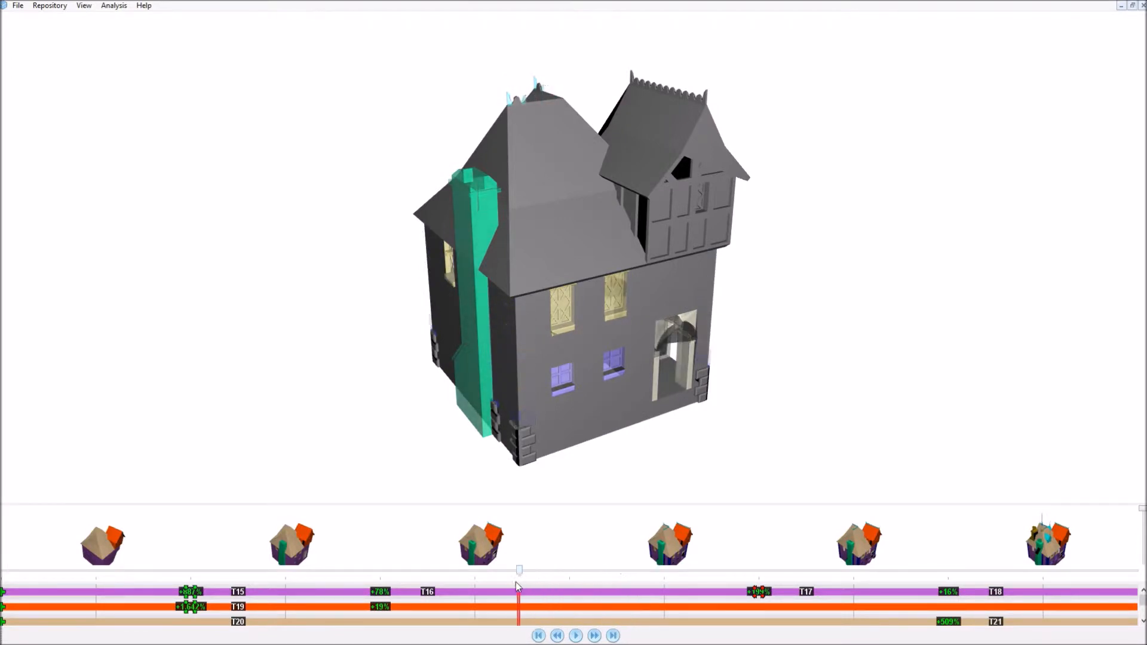
pyautogui.moveTo(518, 568); pyautogui.dragTo(581, 569)
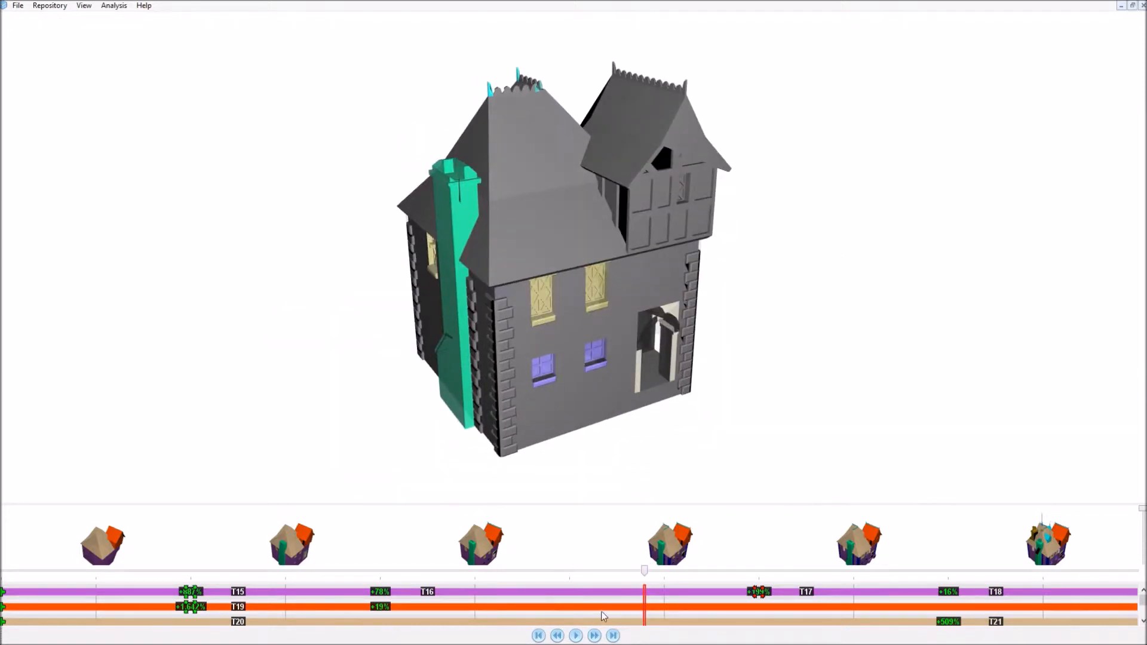
pyautogui.click(576, 636)
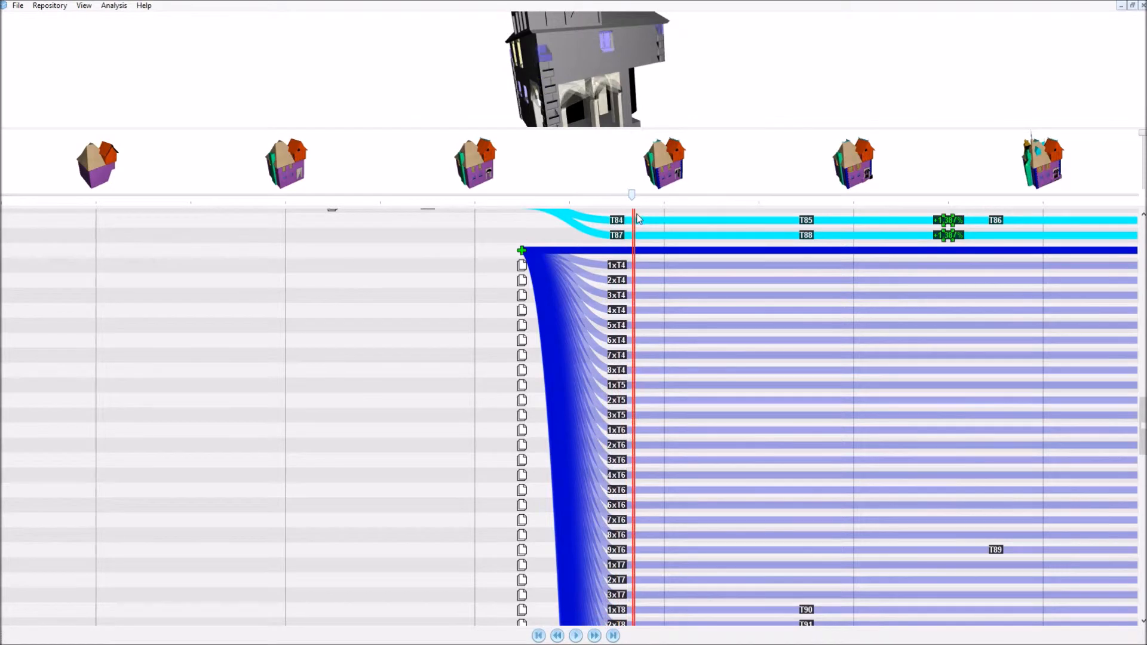
# Scroll the tracks down to where one blue track fans into dozens of duplicated parts
pyautogui.scroll(-3)
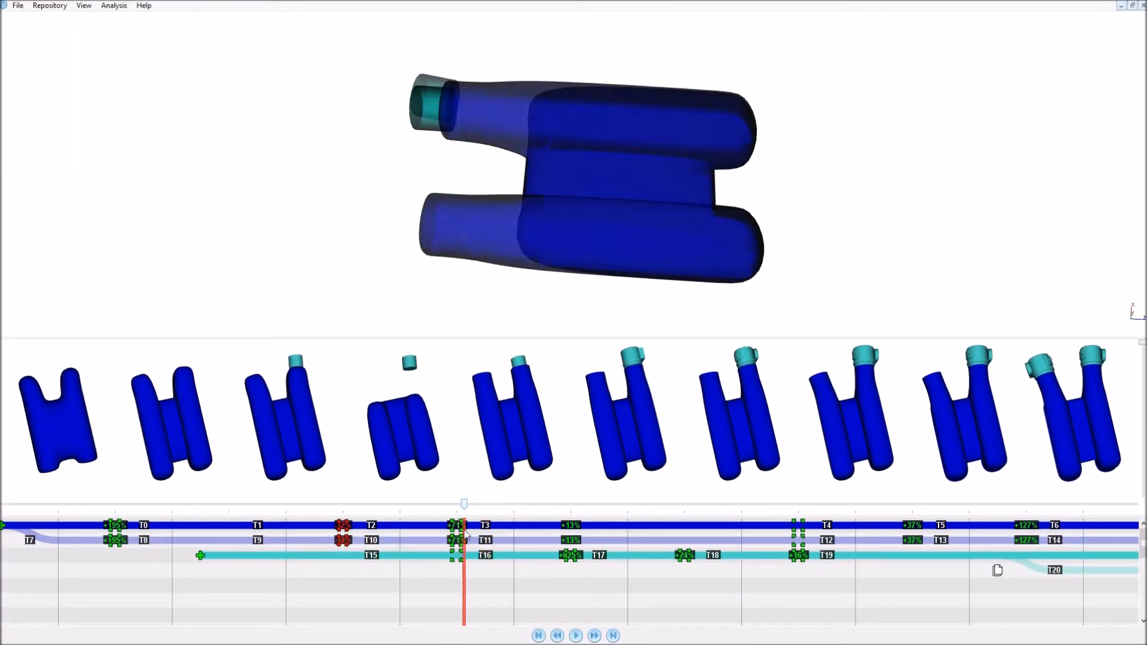
# Jump the preview to the third change and scrub forward to watch the cyan cap reshape
pyautogui.click(566, 538)
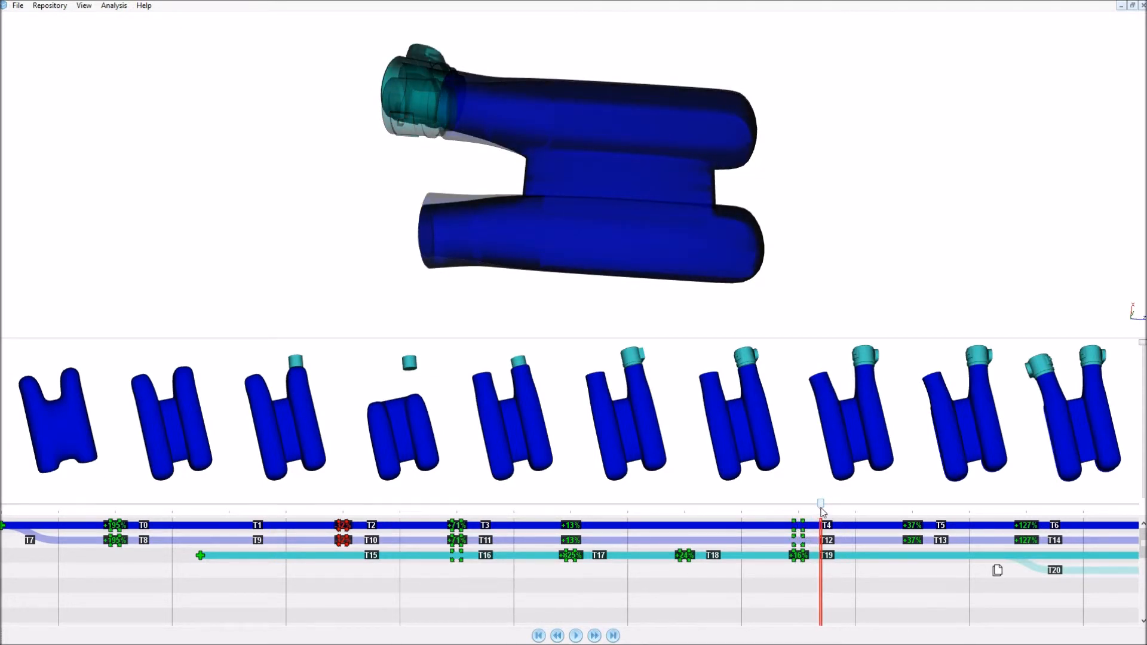
pyautogui.moveTo(821, 504); pyautogui.dragTo(800, 504)
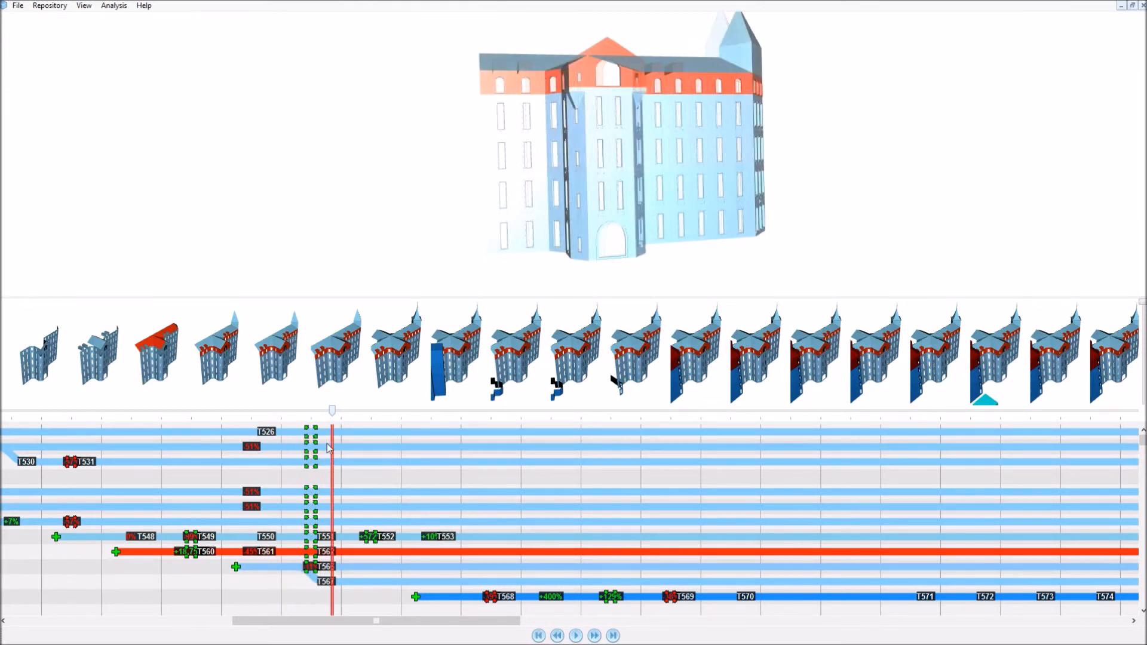
# Scrub the playhead back and forth to watch the red-and-blue tower and grey wing blend in
pyautogui.moveTo(331, 410); pyautogui.dragTo(288, 410)
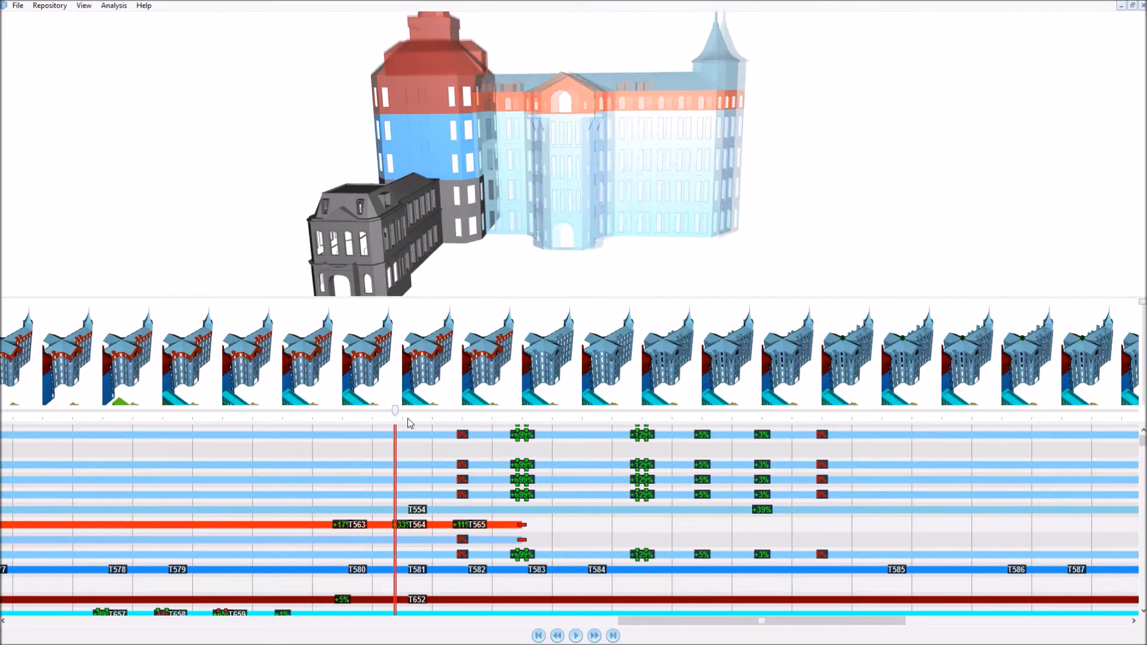
pyautogui.moveTo(396, 410); pyautogui.dragTo(430, 410)
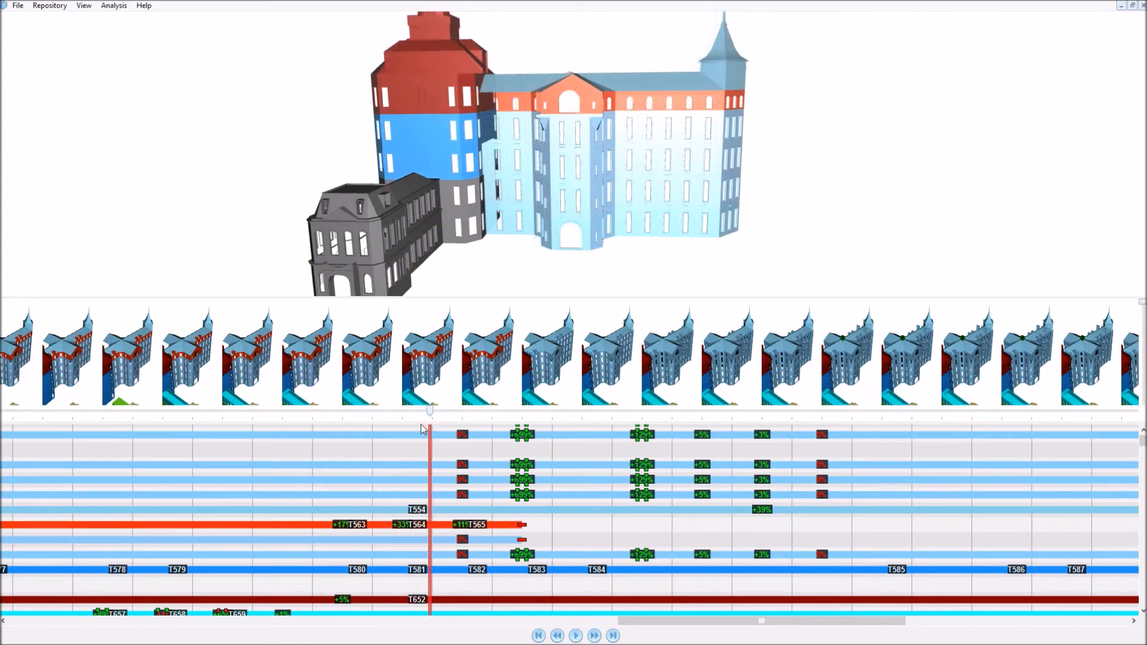
pyautogui.moveTo(430, 430); pyautogui.dragTo(374, 430)
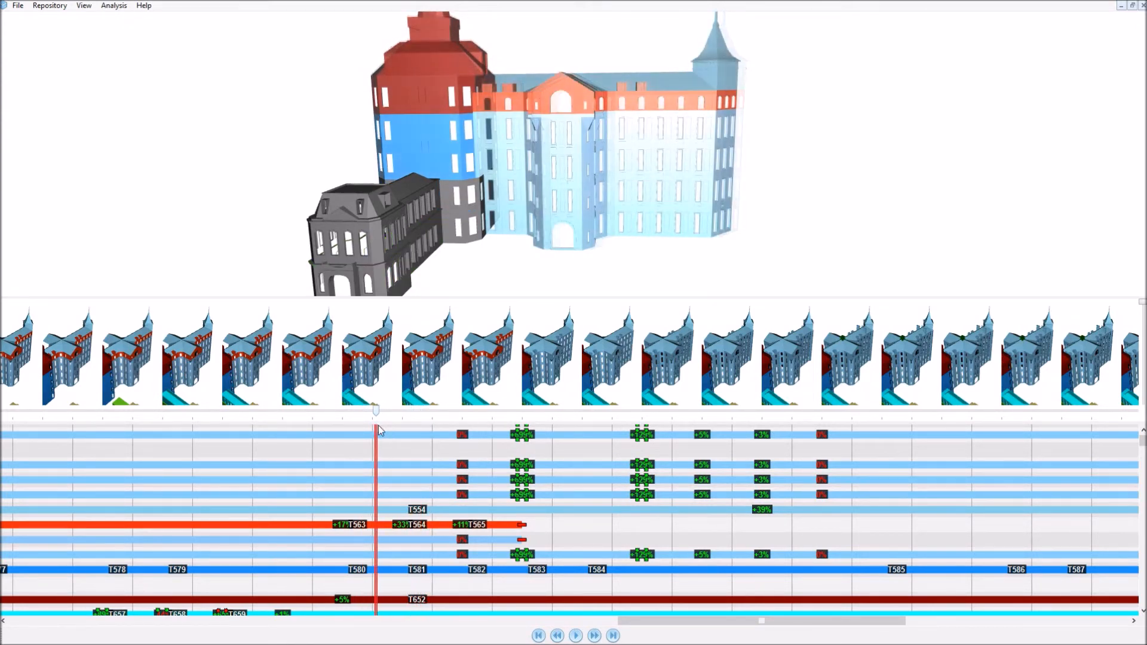
pyautogui.moveTo(374, 409); pyautogui.dragTo(393, 408)
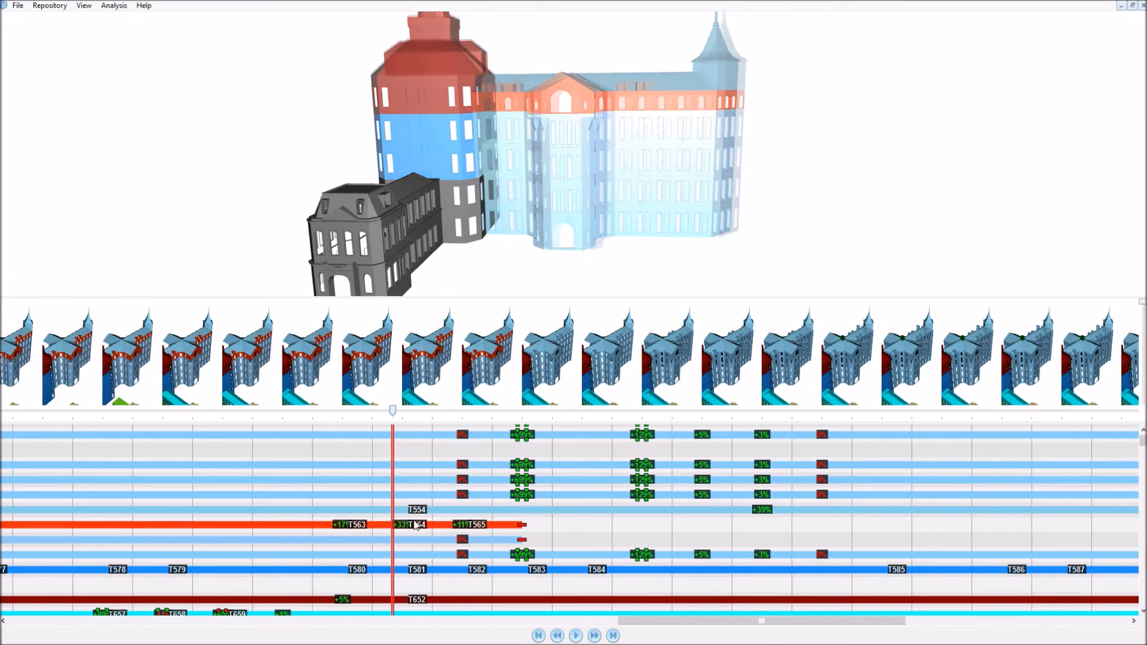
pyautogui.moveTo(423, 537)
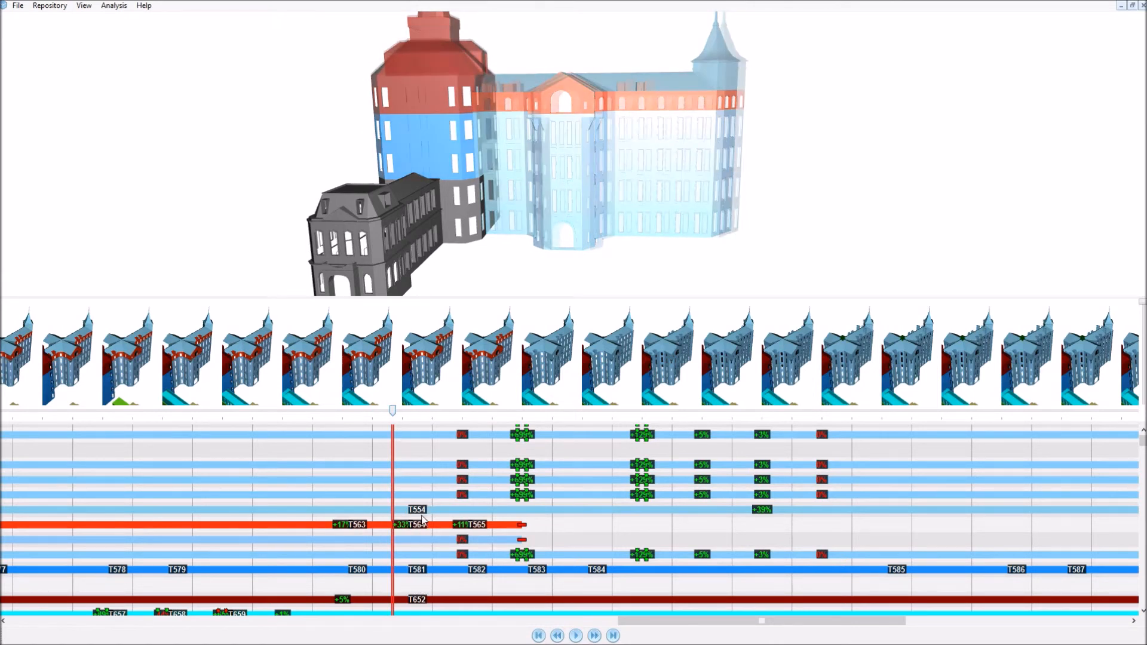